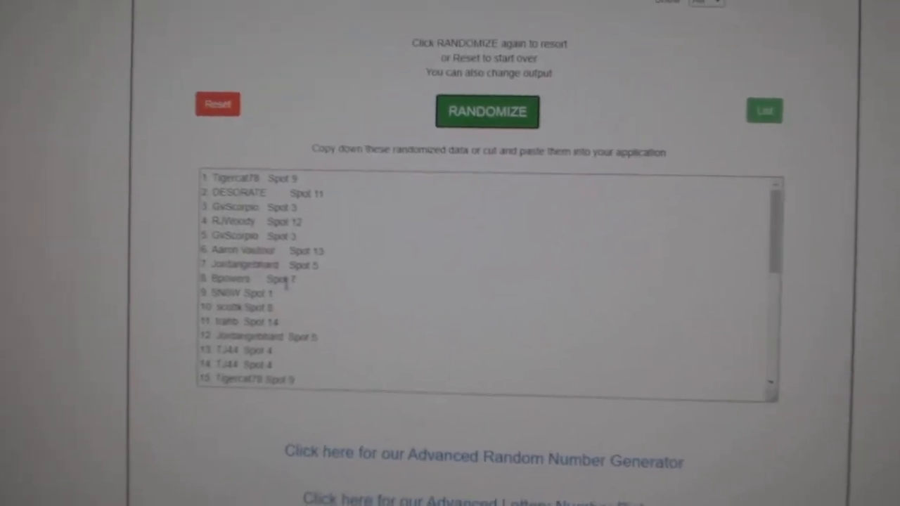
Step: Reshuffle the 30 participant usernames with their spot numbers a couple of times via RANDOMIZE
{"action": "left_click", "coordinate": [486, 113]}
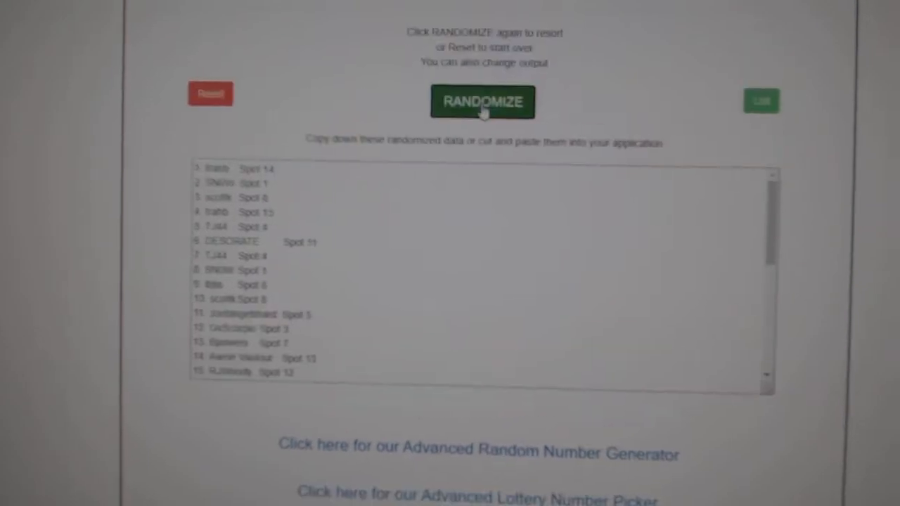
{"action": "left_click", "coordinate": [481, 102]}
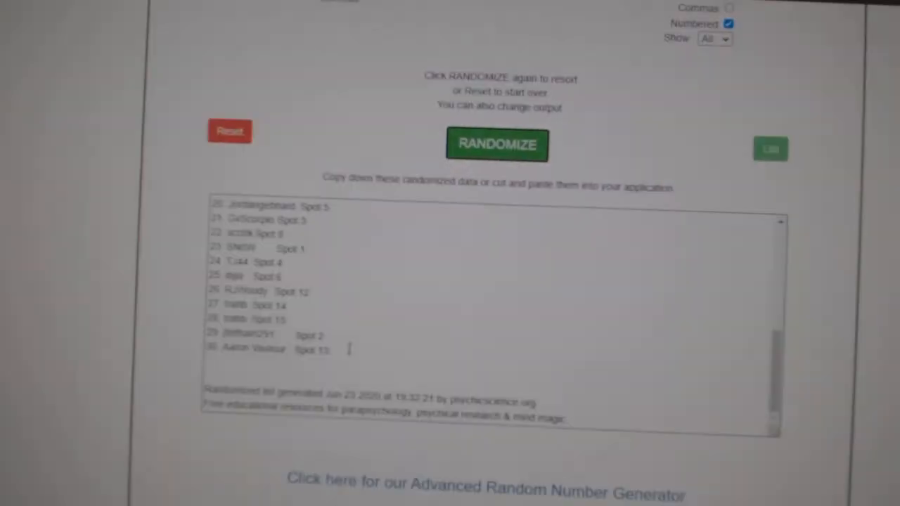
{"action": "left_click", "coordinate": [496, 143]}
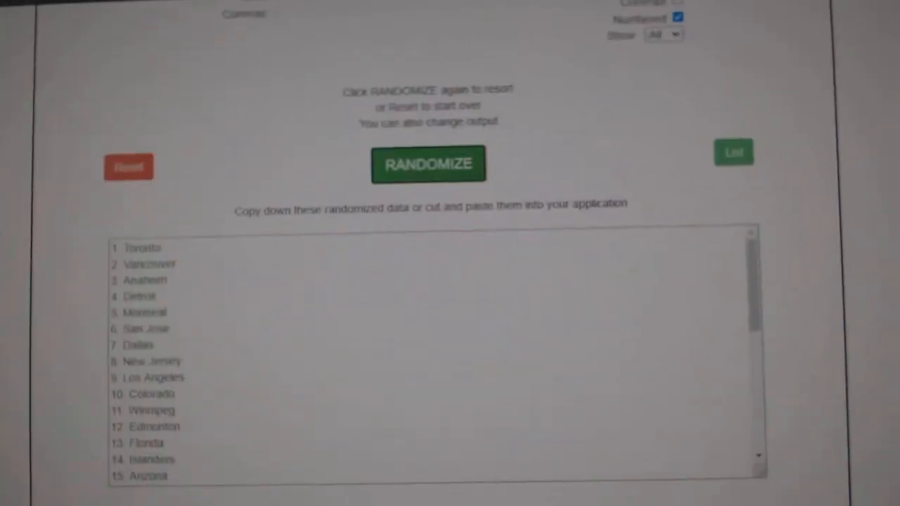
Step: Shuffle the team city names into a numbered random order with RANDOMIZE
{"action": "left_click", "coordinate": [427, 163]}
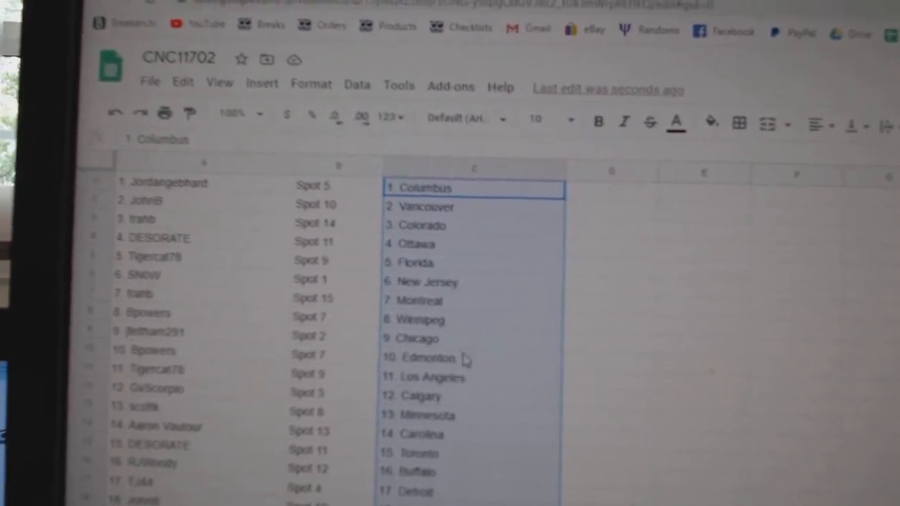
Step: Place the randomized city list (Los Angeles etc.) in column C and review rows through 27
{"action": "left_click", "coordinate": [433, 377]}
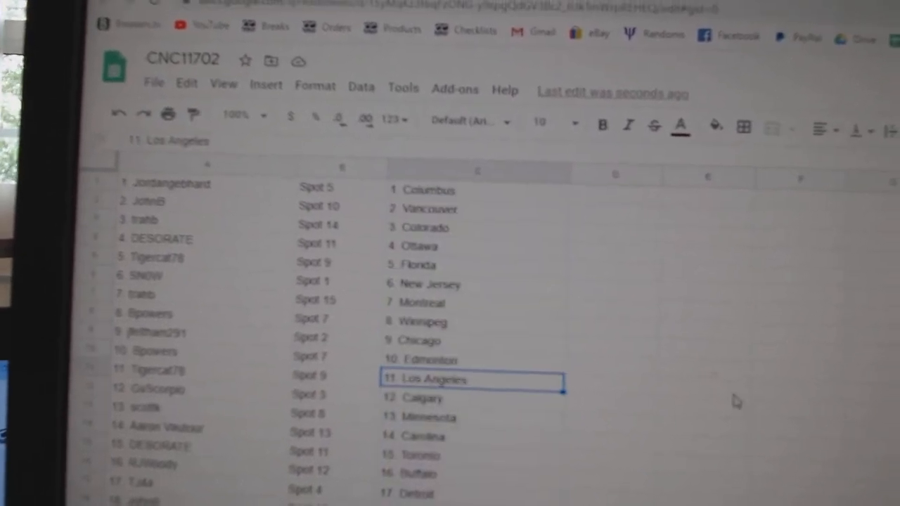
{"action": "scroll", "scroll_direction": "down", "scroll_amount": 3}
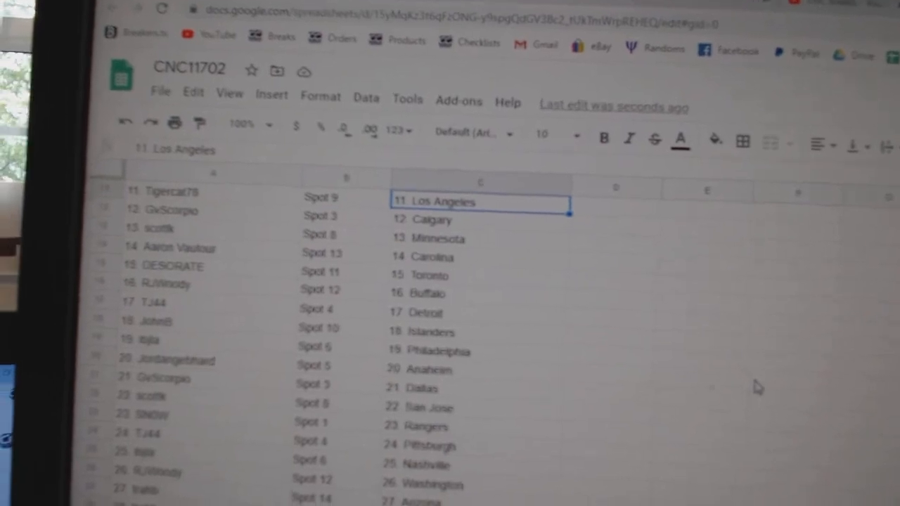